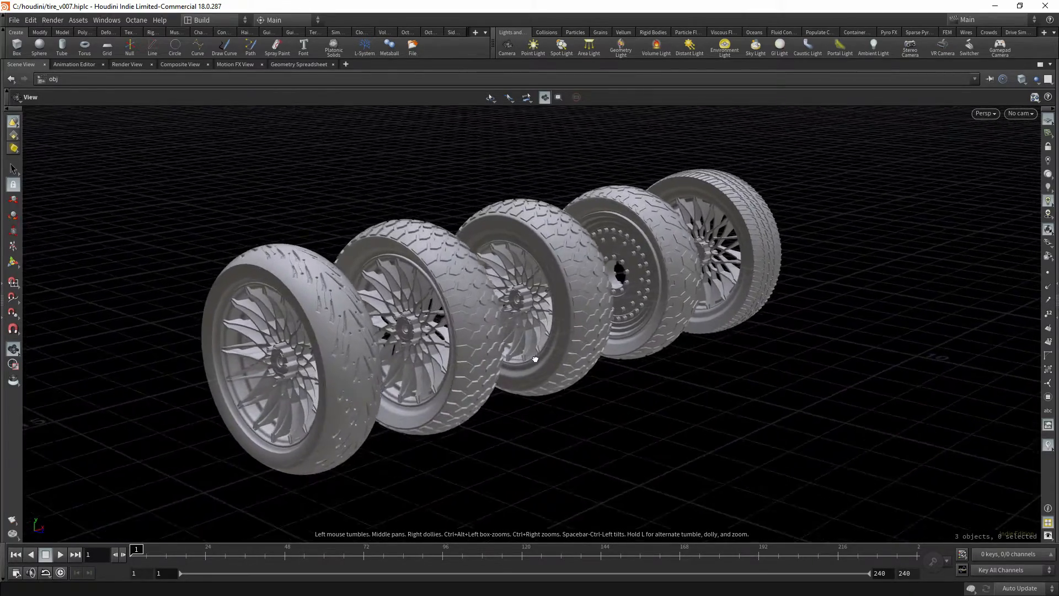
# Step: Orbit around the row of tires and close in on the front tire's tread
pyautogui.moveTo(533, 358); pyautogui.dragTo(486, 307)
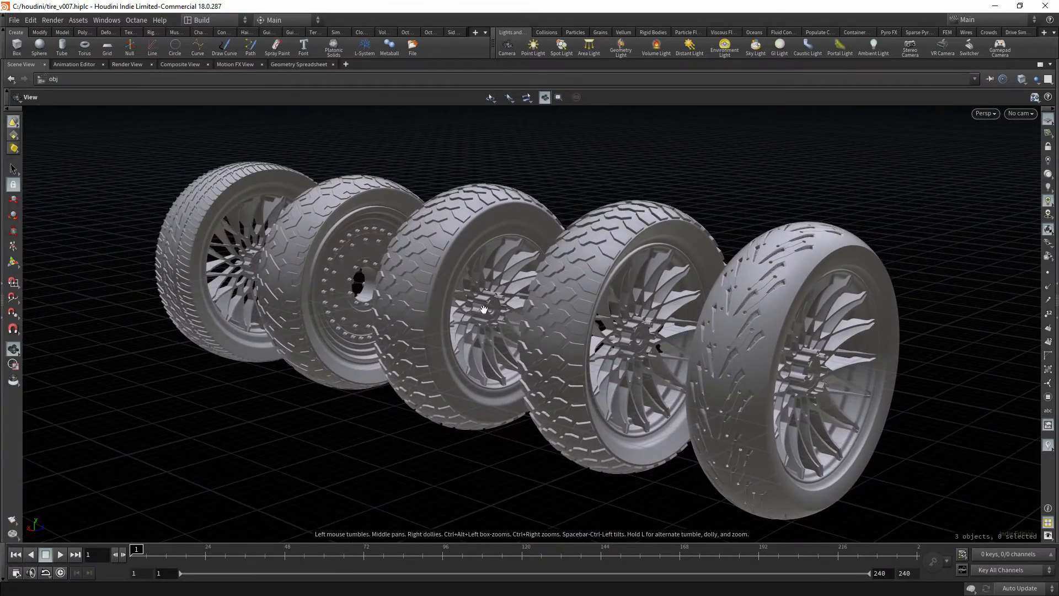
pyautogui.moveTo(484, 310); pyautogui.dragTo(569, 304)
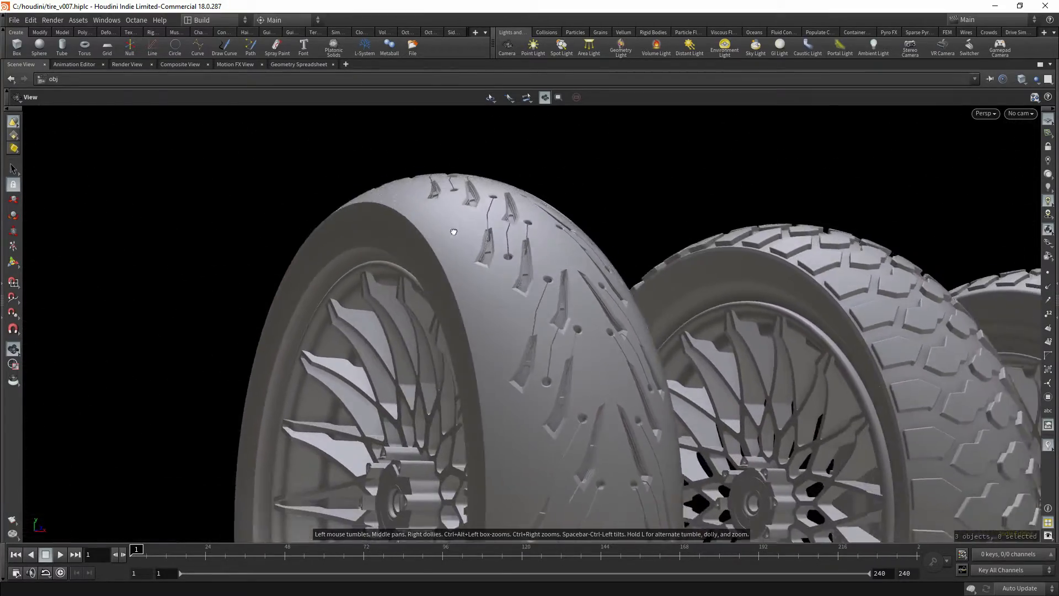
pyautogui.moveTo(454, 231); pyautogui.dragTo(620, 293)
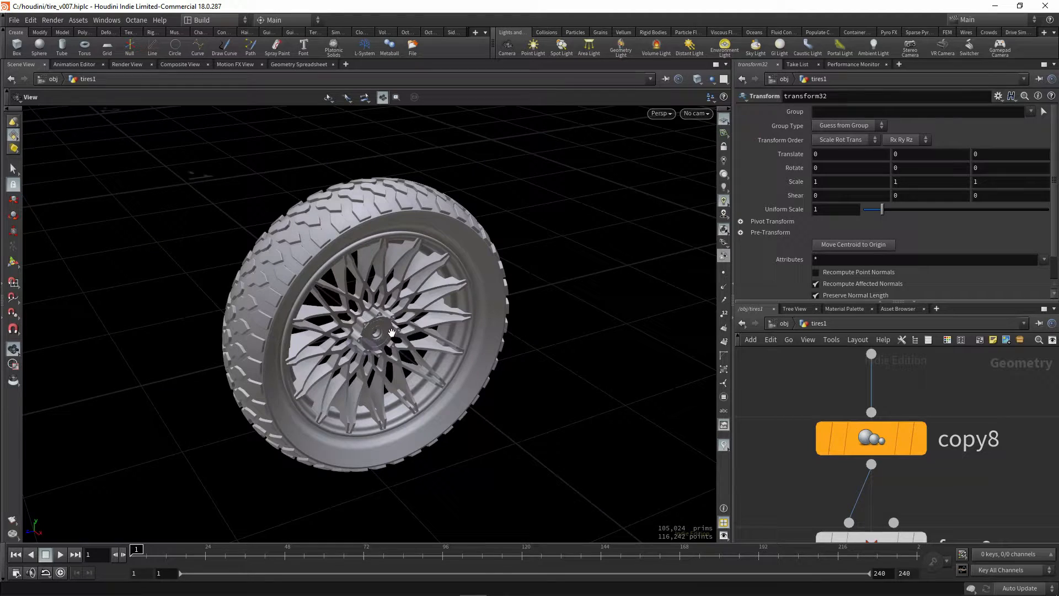
# Step: Orbit the single tire to inspect the rim from several angles
pyautogui.moveTo(392, 331); pyautogui.dragTo(368, 321)
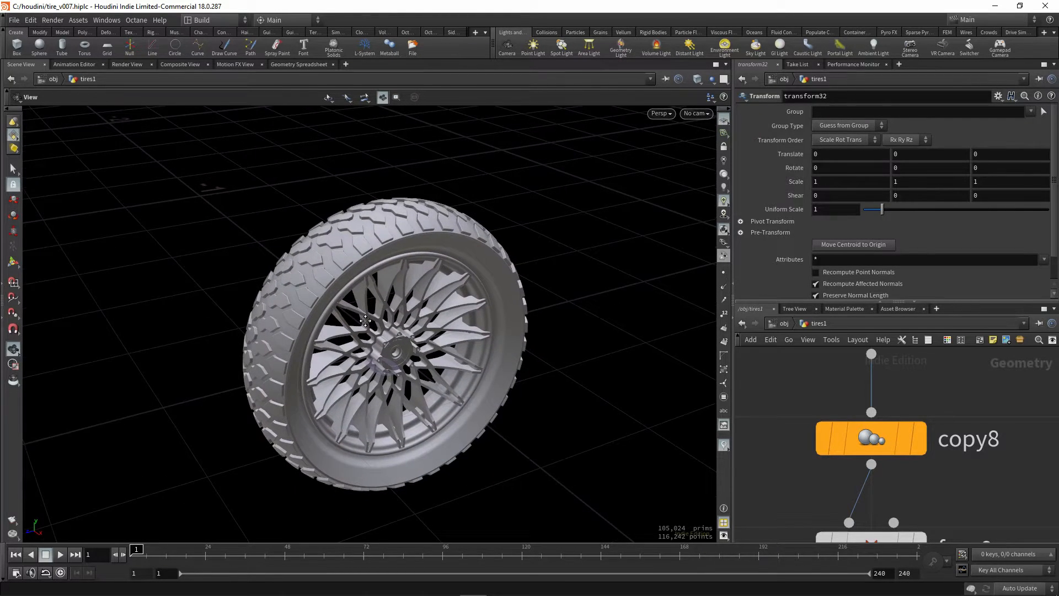
pyautogui.moveTo(385, 318); pyautogui.dragTo(344, 297)
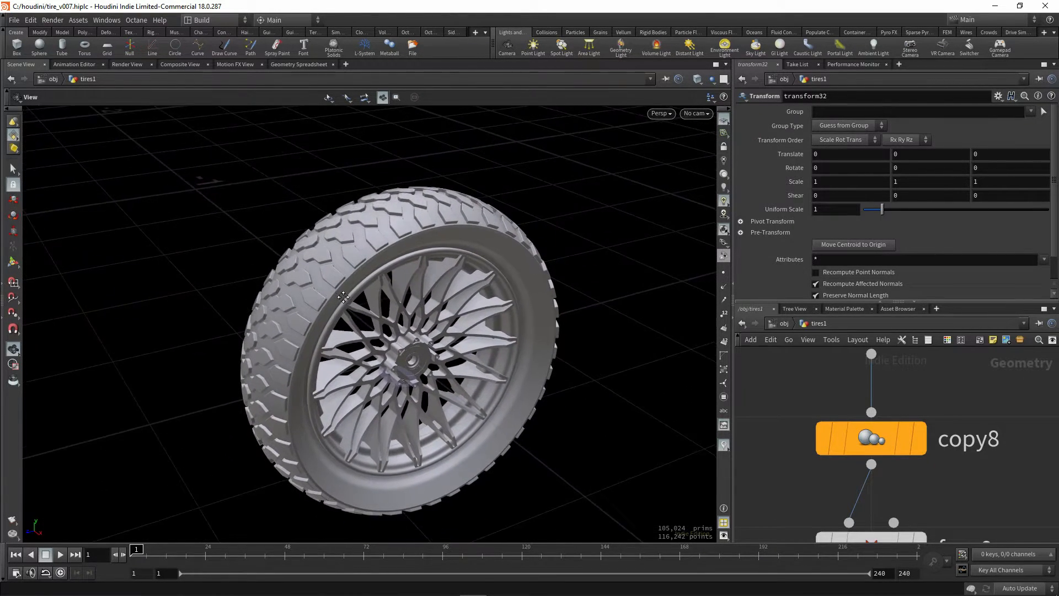
pyautogui.moveTo(344, 297); pyautogui.dragTo(325, 311)
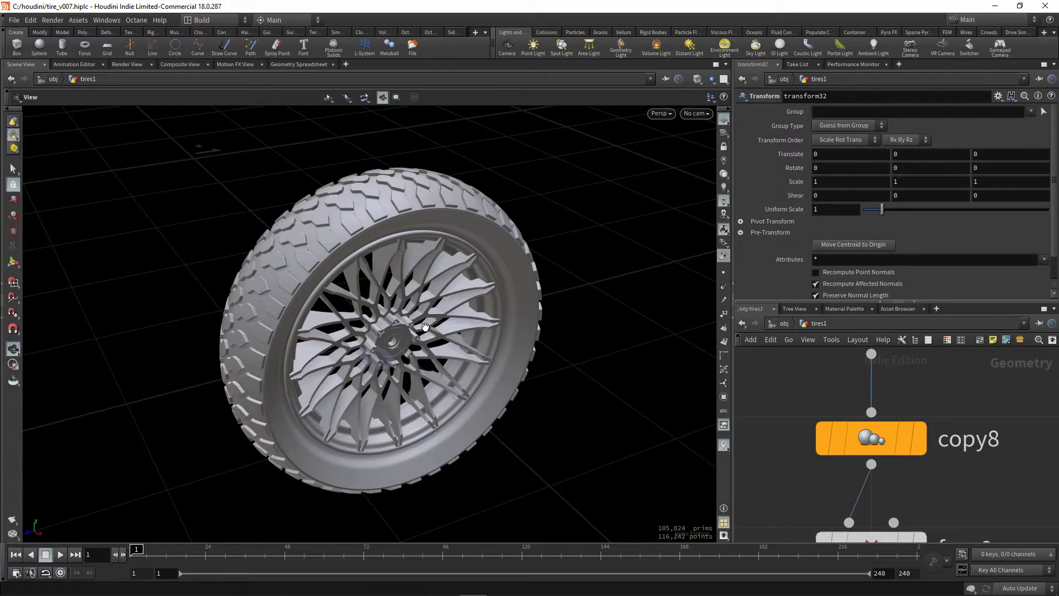
# Step: Select the copy8 Copy and Transform node to show its 40-copy settings
pyautogui.rightClick(871, 439)
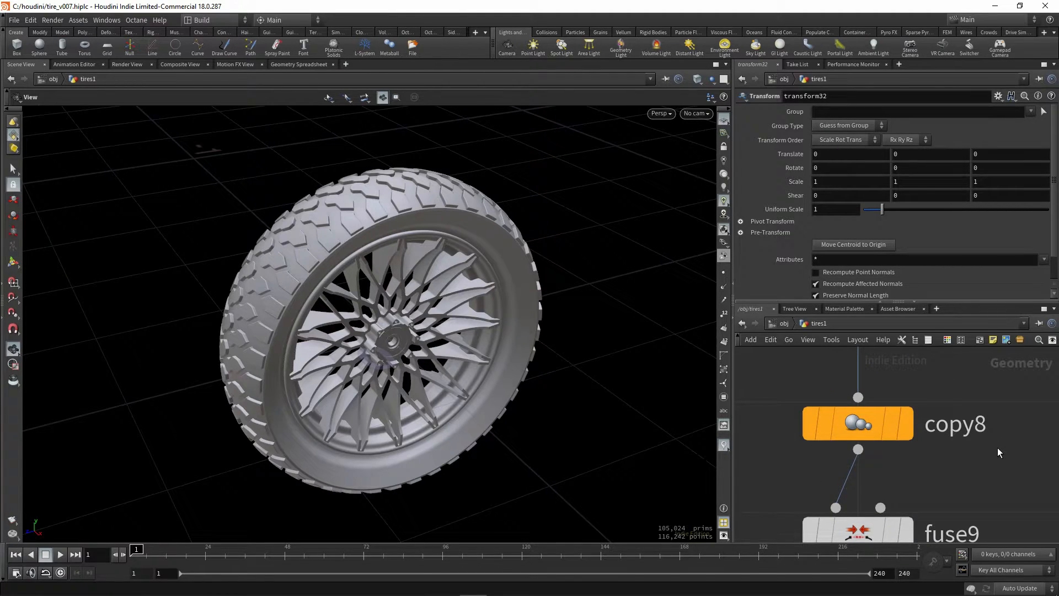
pyautogui.moveTo(996, 472)
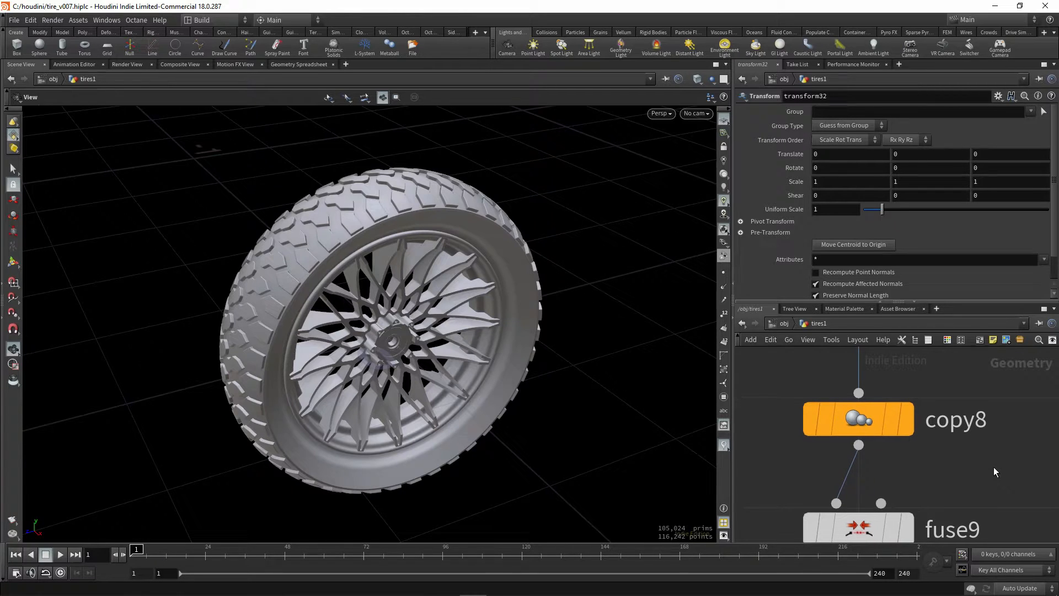
pyautogui.rightClick(857, 419)
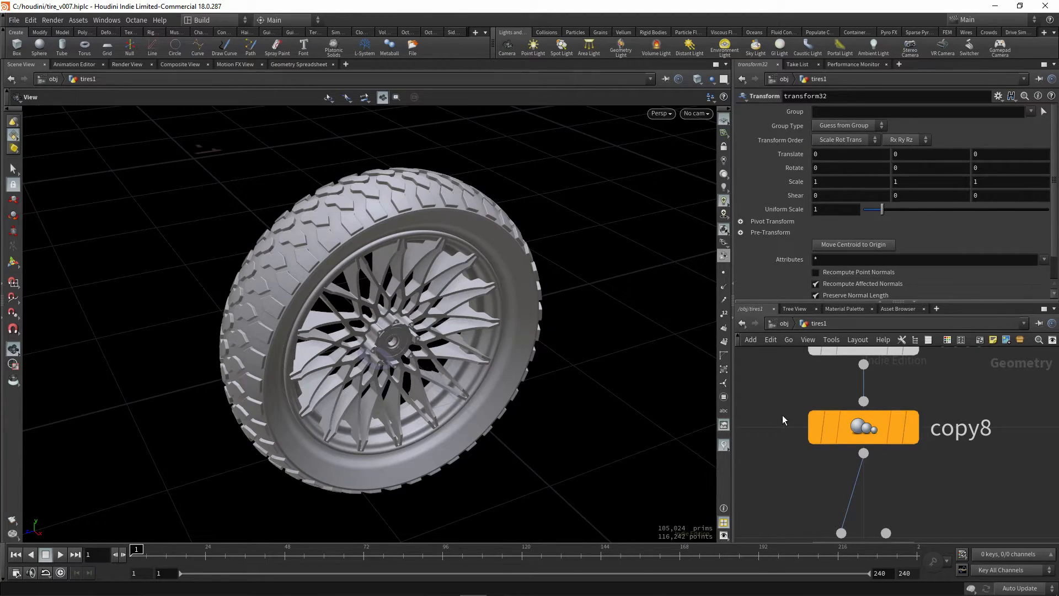
pyautogui.click(863, 428)
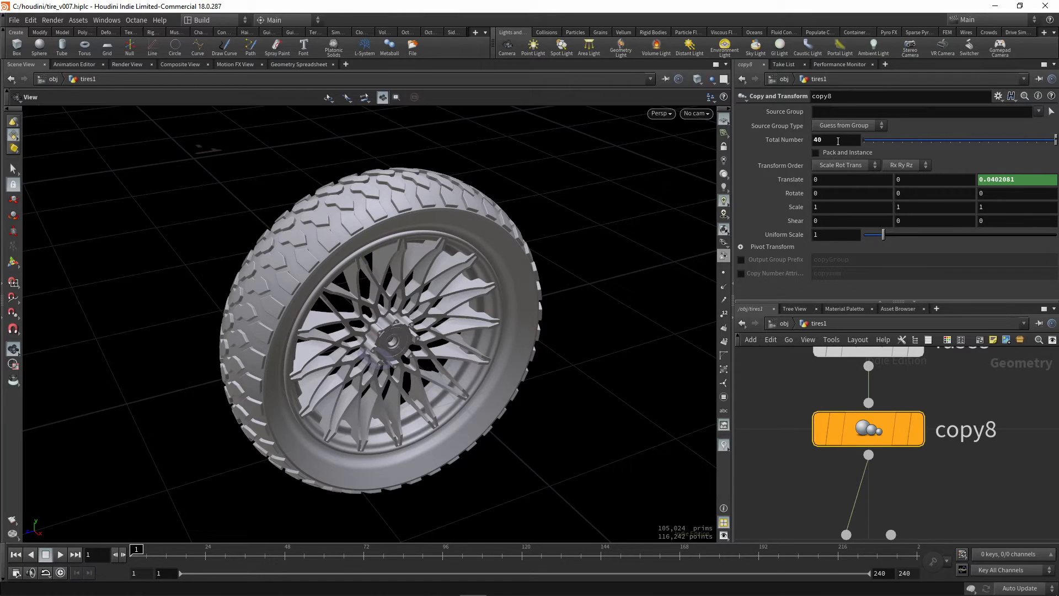
pyautogui.moveTo(972, 143)
pyautogui.write('85')
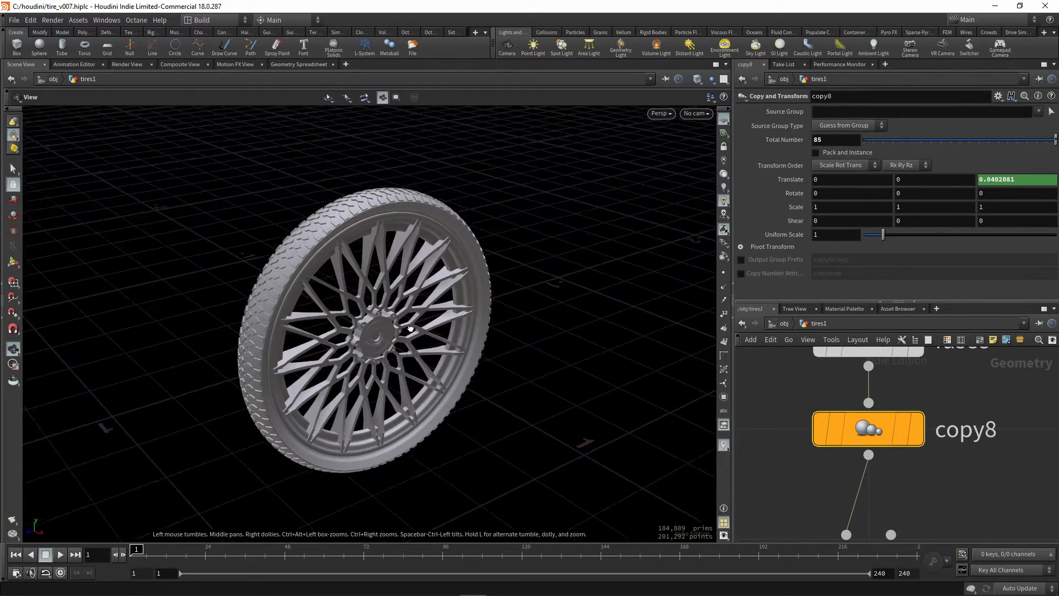
pyautogui.moveTo(409, 328); pyautogui.dragTo(388, 328)
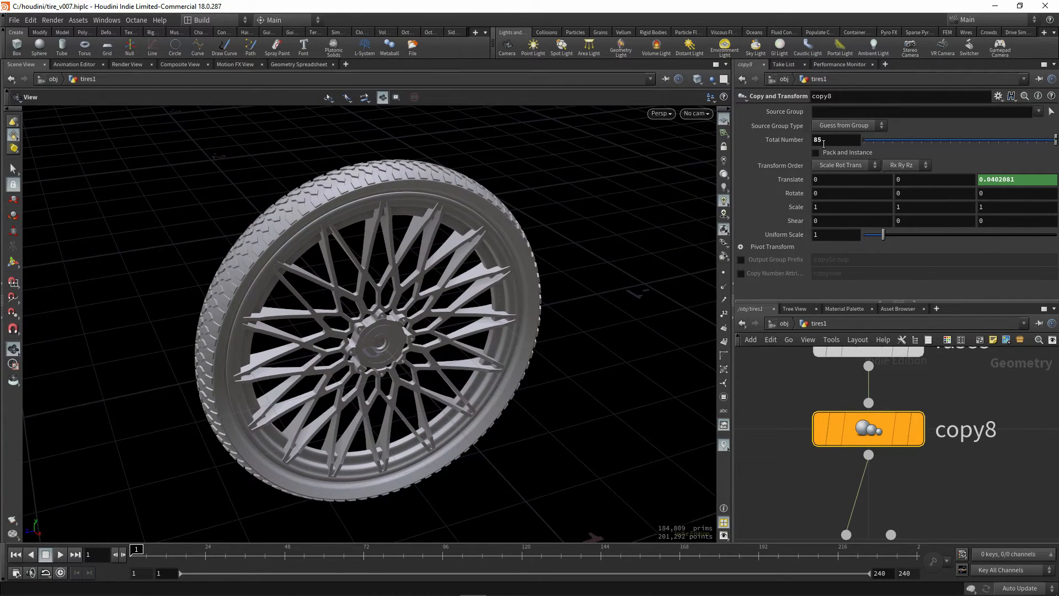
pyautogui.write('2')
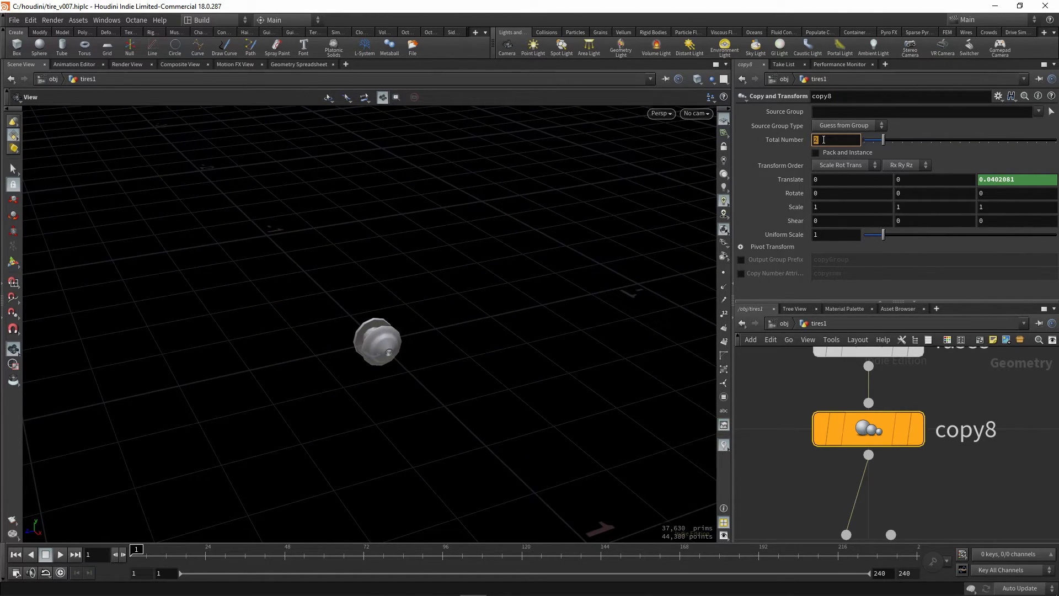
pyautogui.write('40')
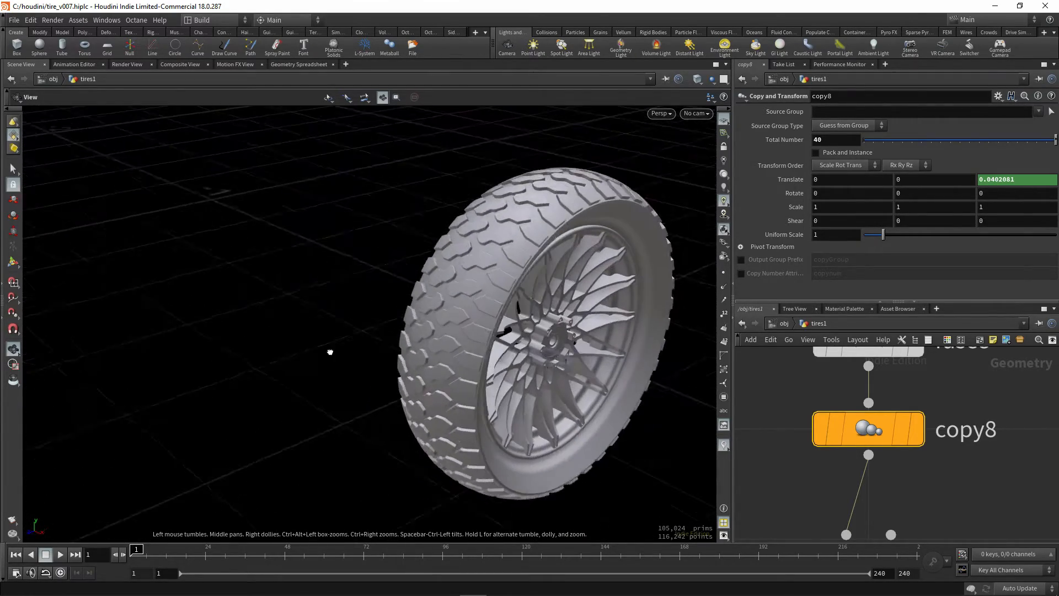
pyautogui.moveTo(330, 351); pyautogui.dragTo(375, 348)
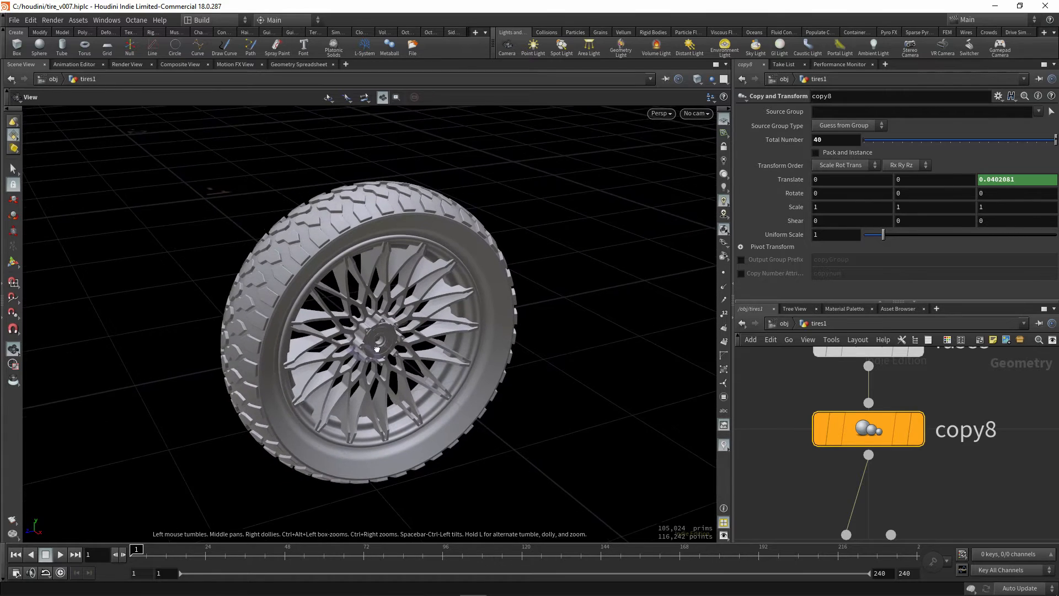
pyautogui.moveTo(375, 347); pyautogui.dragTo(449, 358)
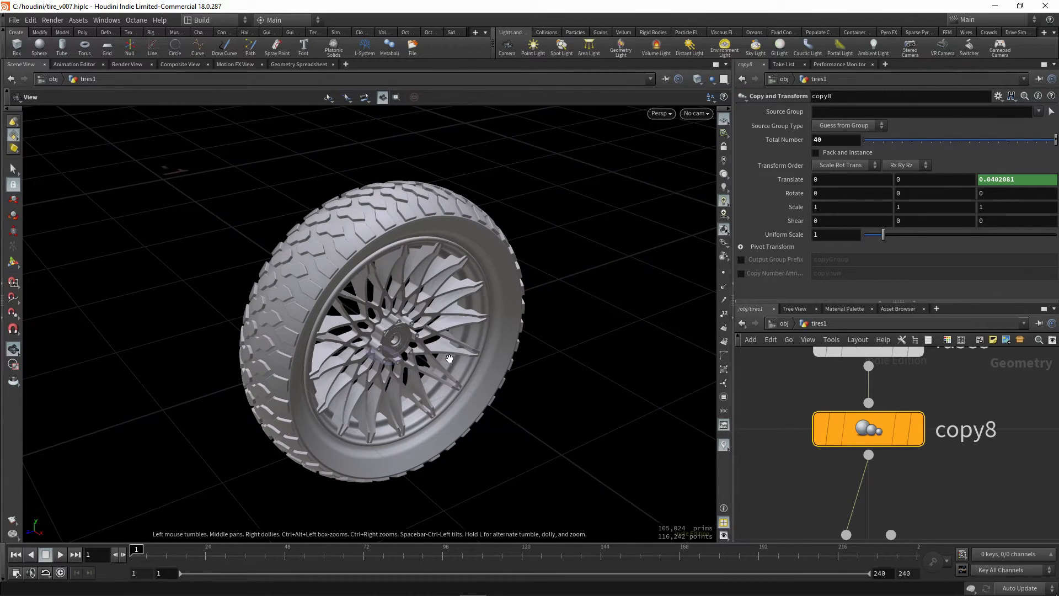